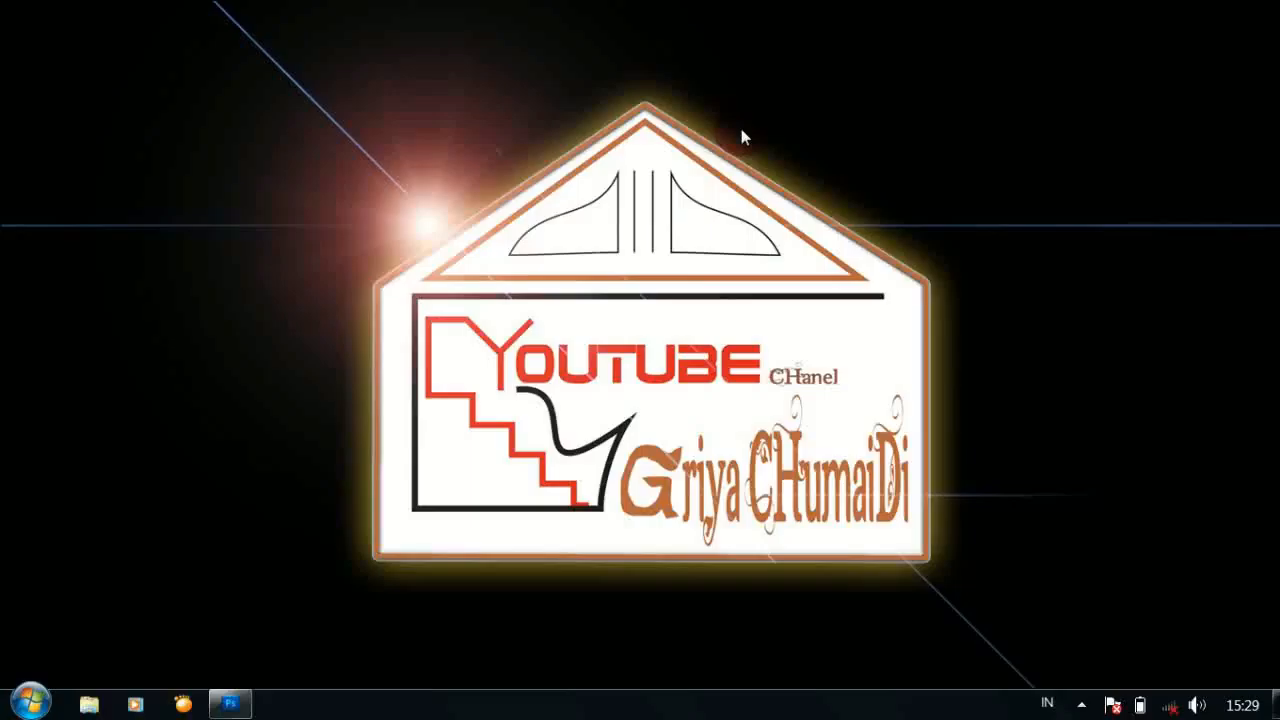
Step: Launch Adobe Photoshop CS5 from the taskbar
{"action": "left_click", "coordinate": [231, 703]}
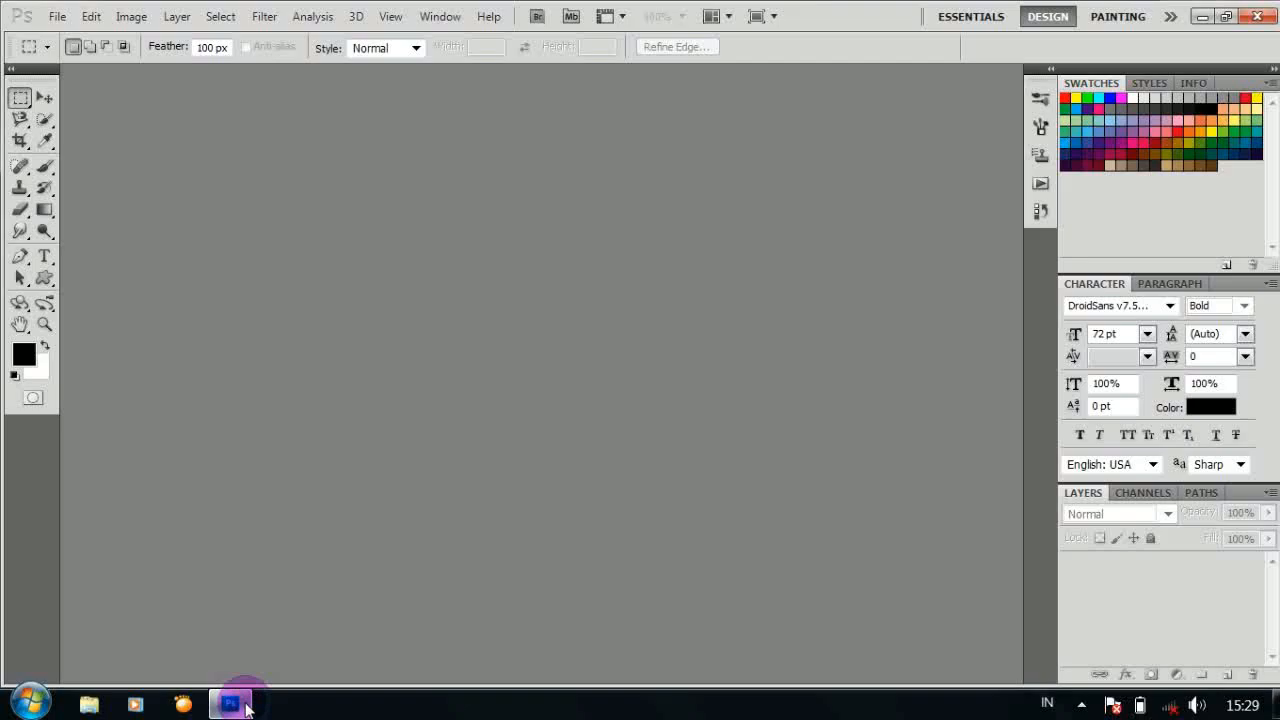
Step: Create a new 1366×768 px, 72 ppi document with a black background
{"action": "left_click", "coordinate": [57, 16]}
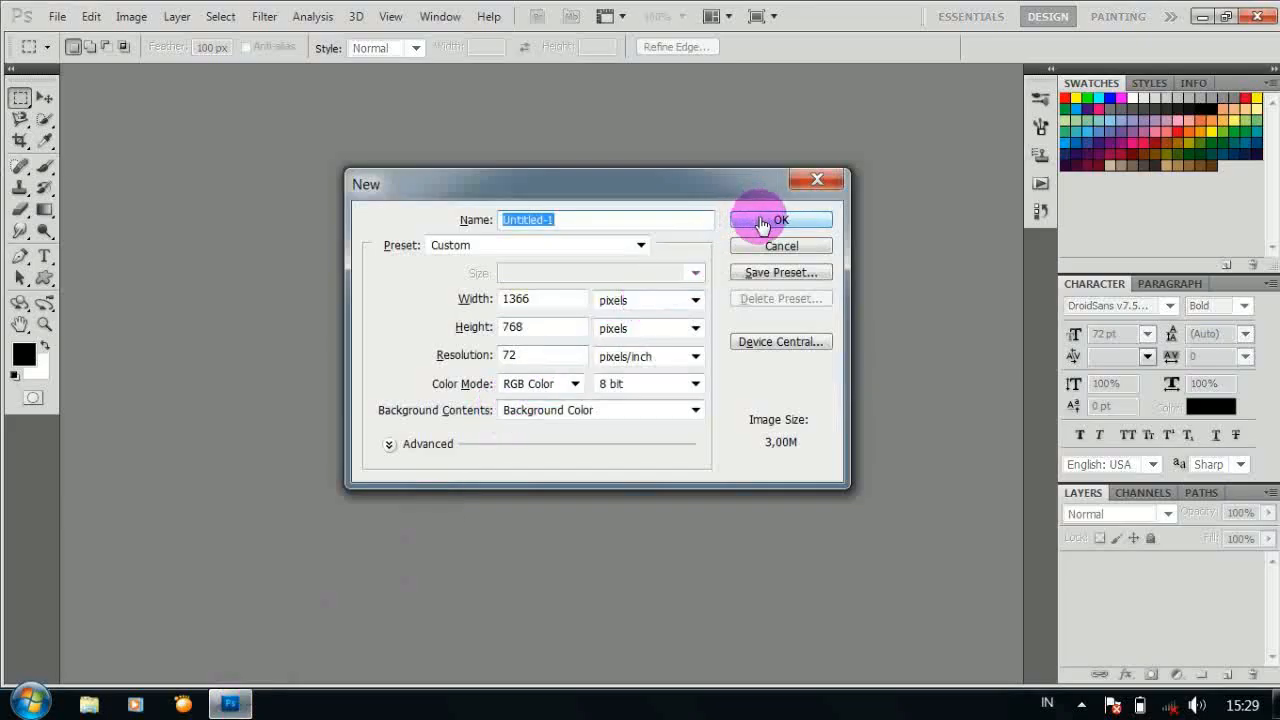
{"action": "left_click", "coordinate": [780, 219]}
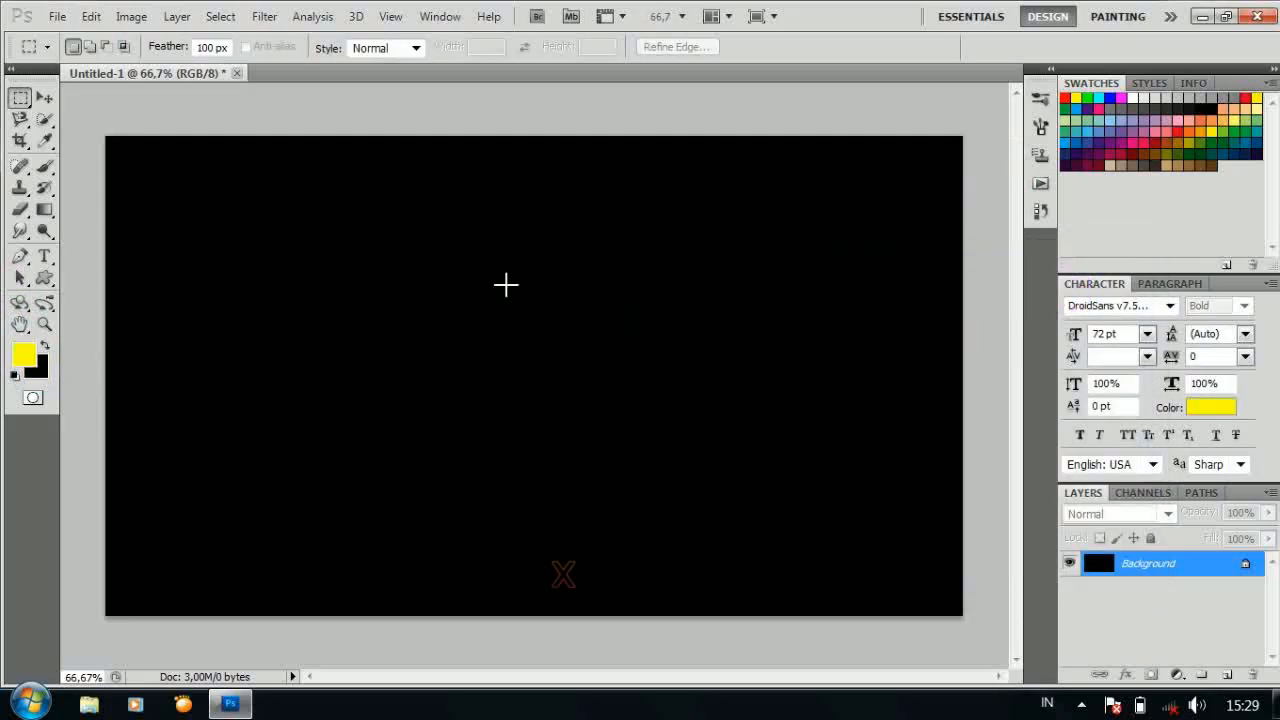
Step: Apply the Stained Glass texture filter to the black canvas
{"action": "left_click", "coordinate": [264, 16]}
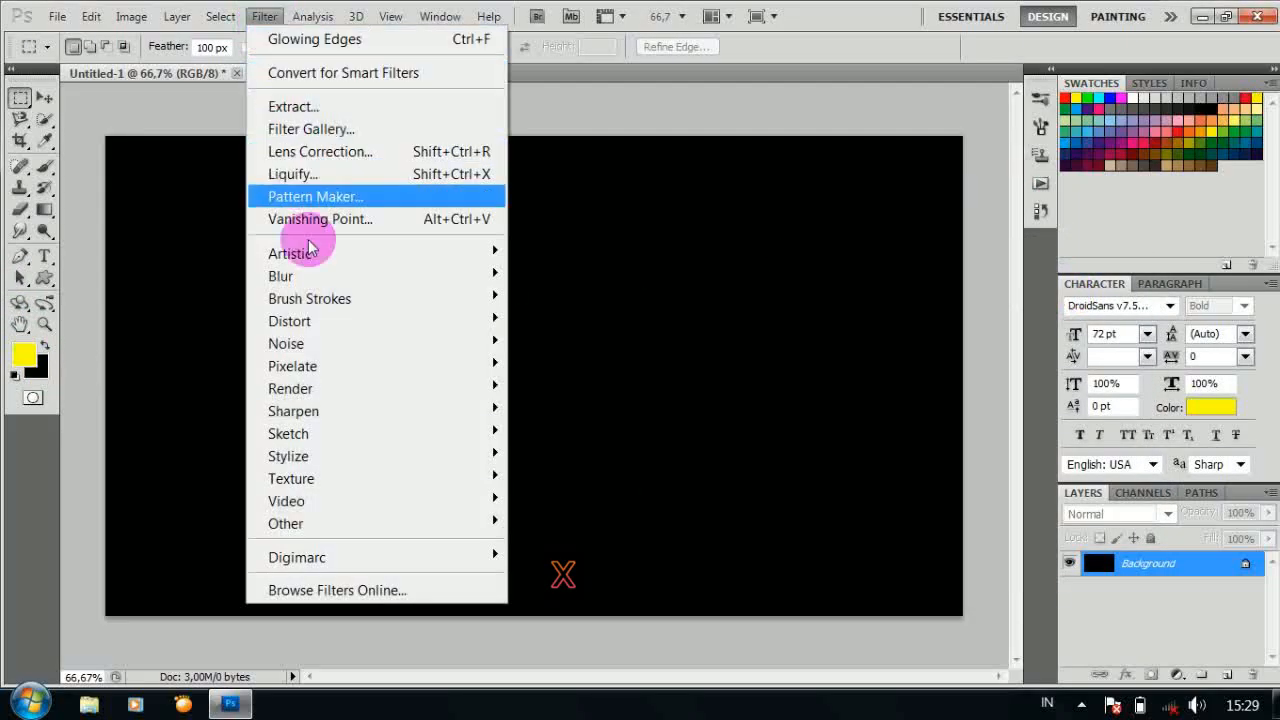
{"action": "mouse_move", "coordinate": [291, 478]}
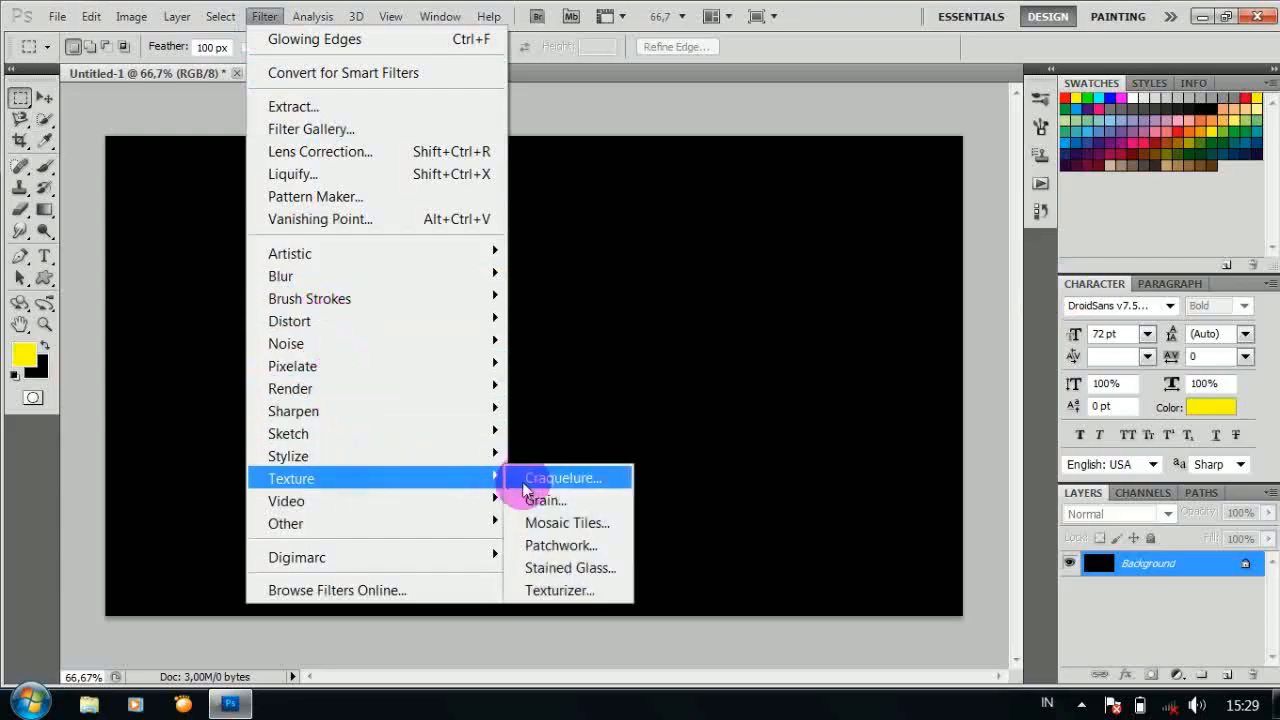
{"action": "left_click", "coordinate": [570, 567]}
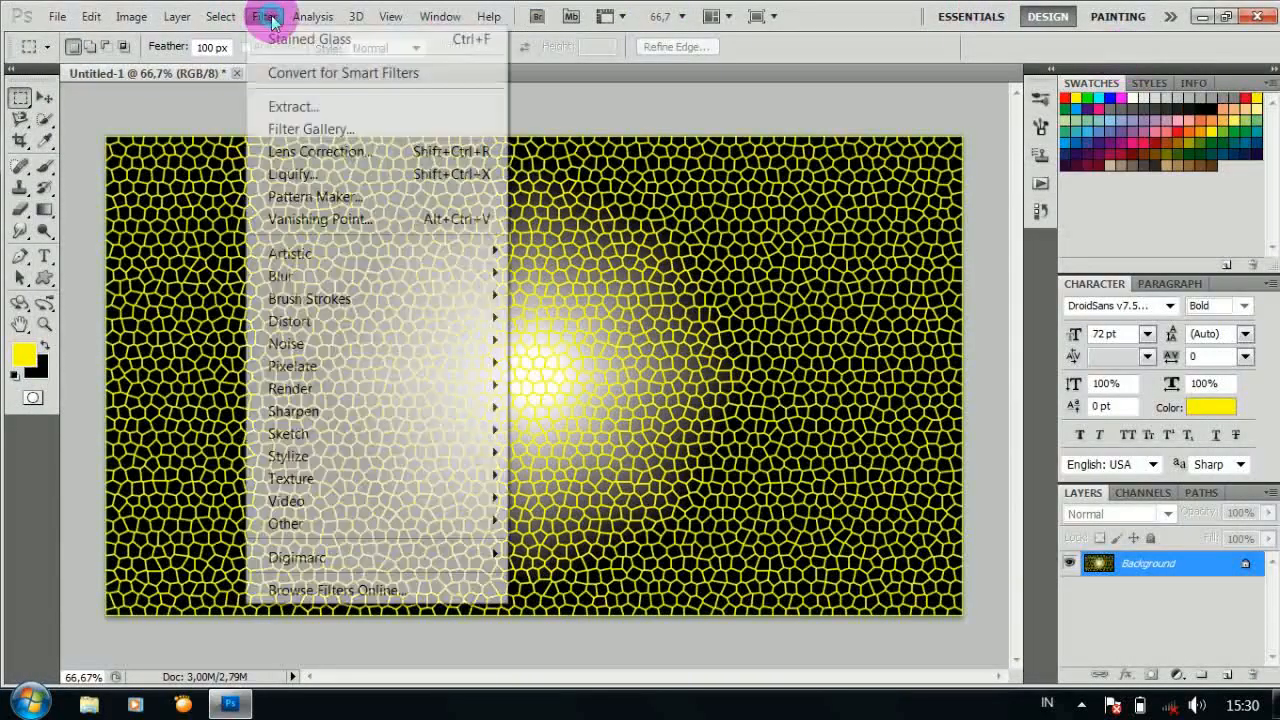
{"action": "mouse_move", "coordinate": [290, 253]}
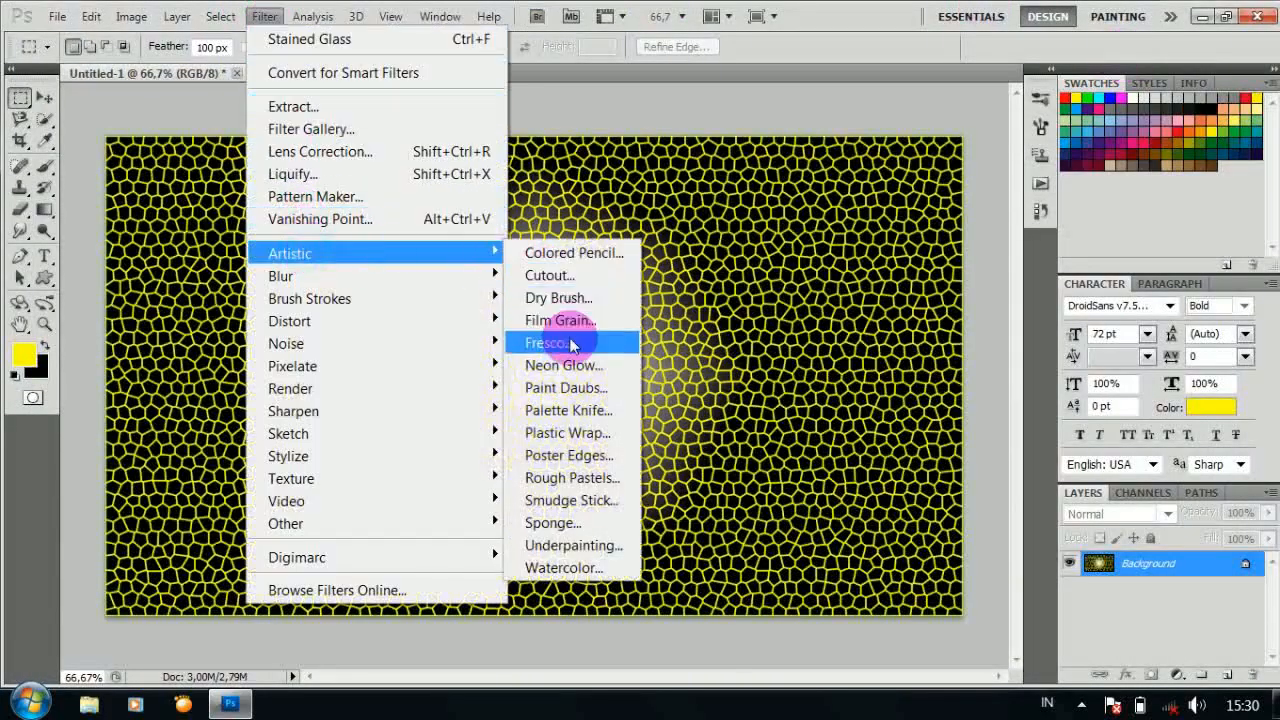
Step: Apply the Fresco filter with Brush Size 0 and Texture 2
{"action": "left_click", "coordinate": [548, 343]}
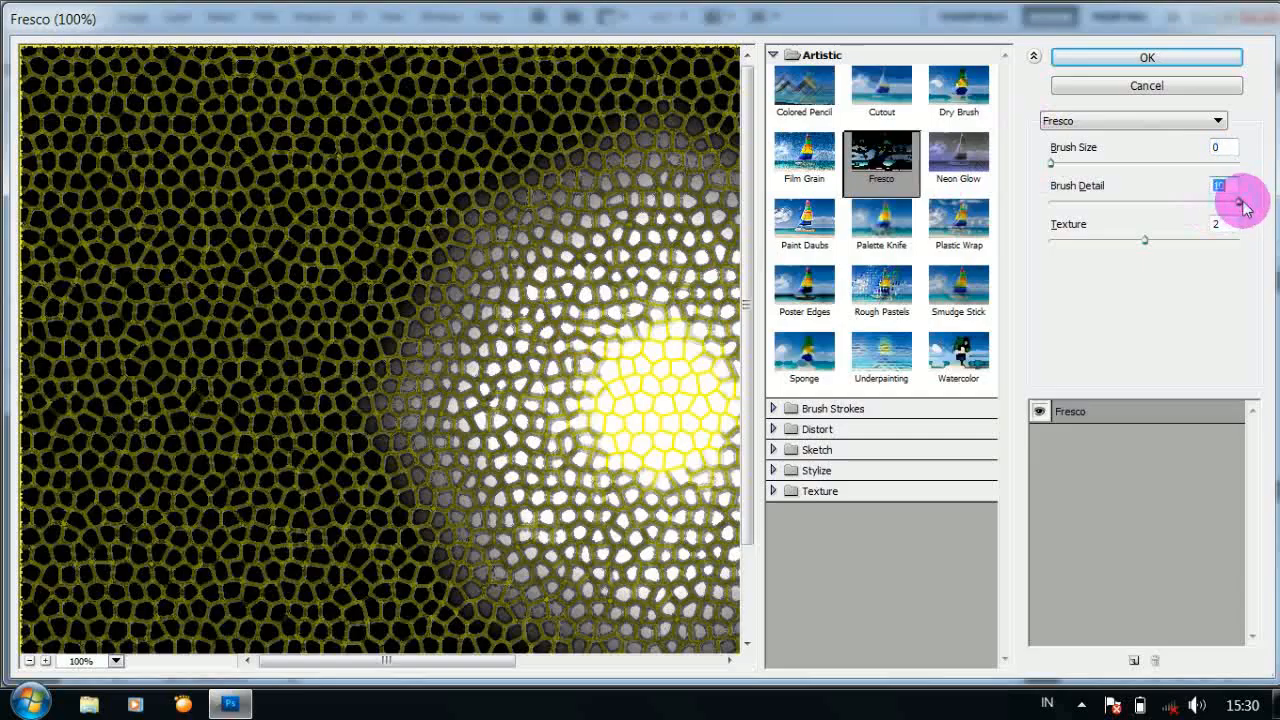
{"action": "left_click", "coordinate": [1146, 57]}
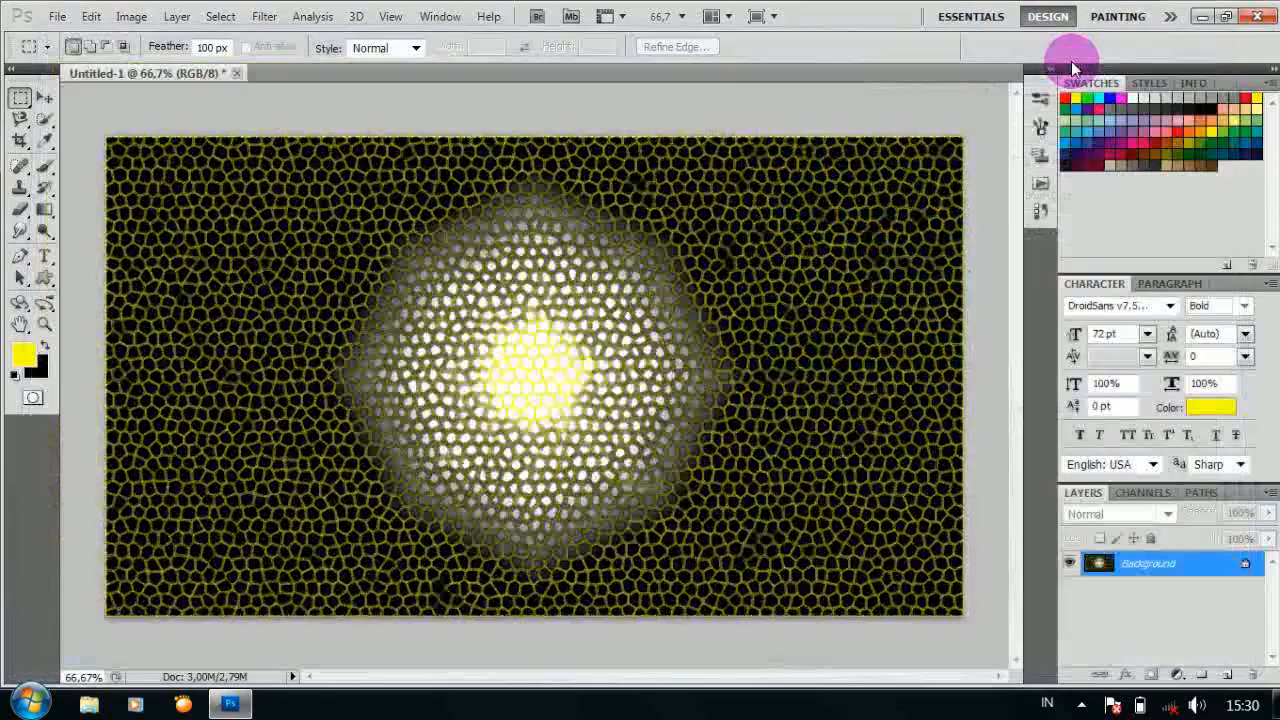
Step: Apply Glowing Edges with minimum edge width and adjusted smoothness
{"action": "left_click", "coordinate": [263, 16]}
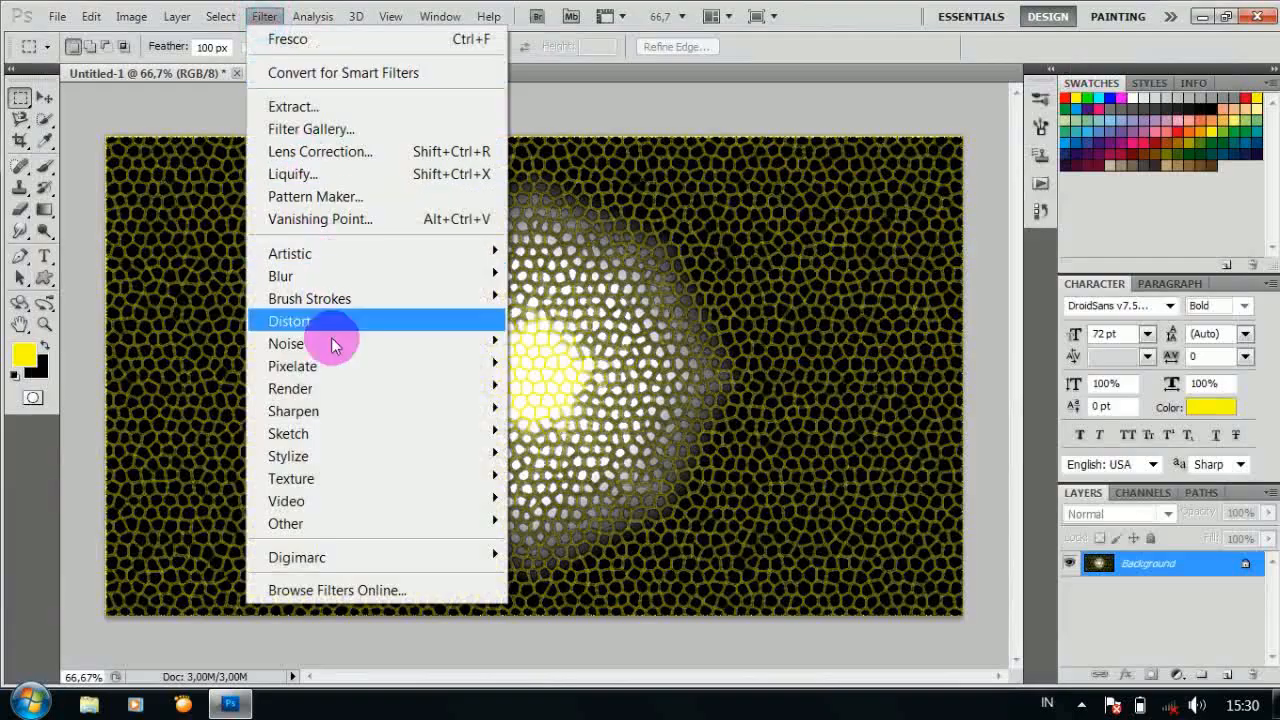
{"action": "mouse_move", "coordinate": [288, 456]}
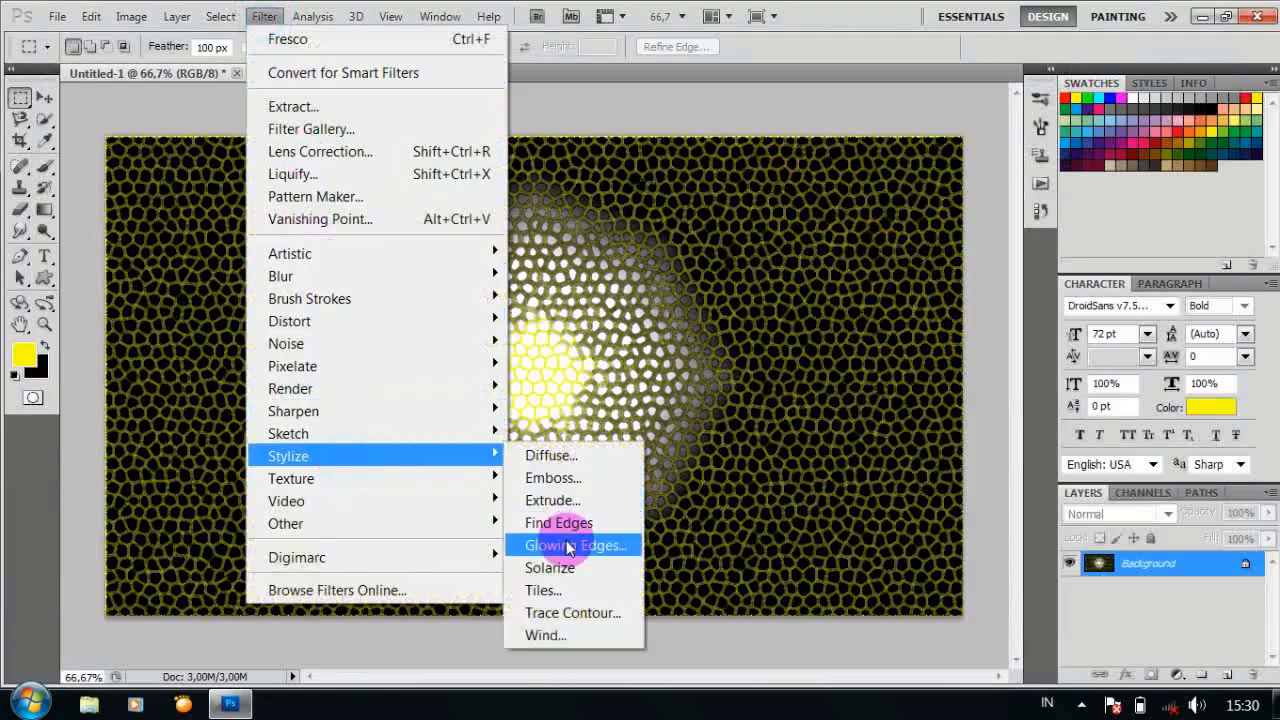
{"action": "left_click", "coordinate": [573, 545]}
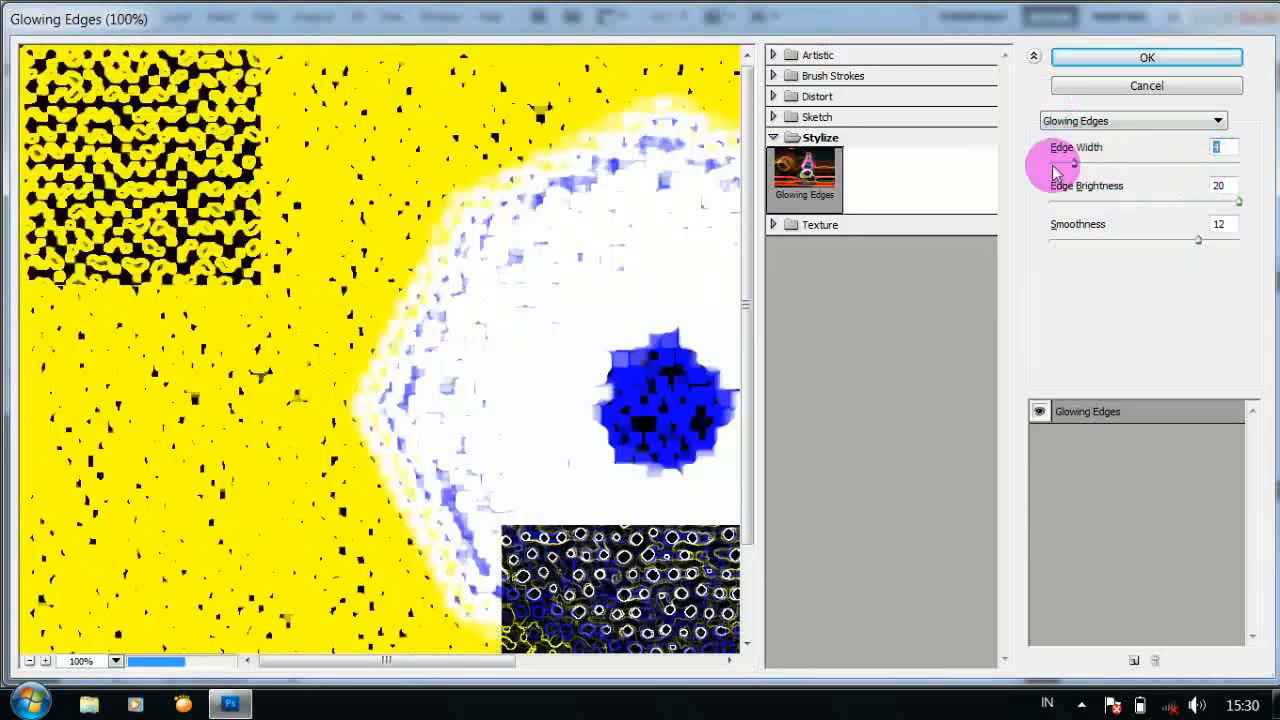
{"action": "left_click_drag", "start_coordinate": [1075, 163], "coordinate": [1050, 163]}
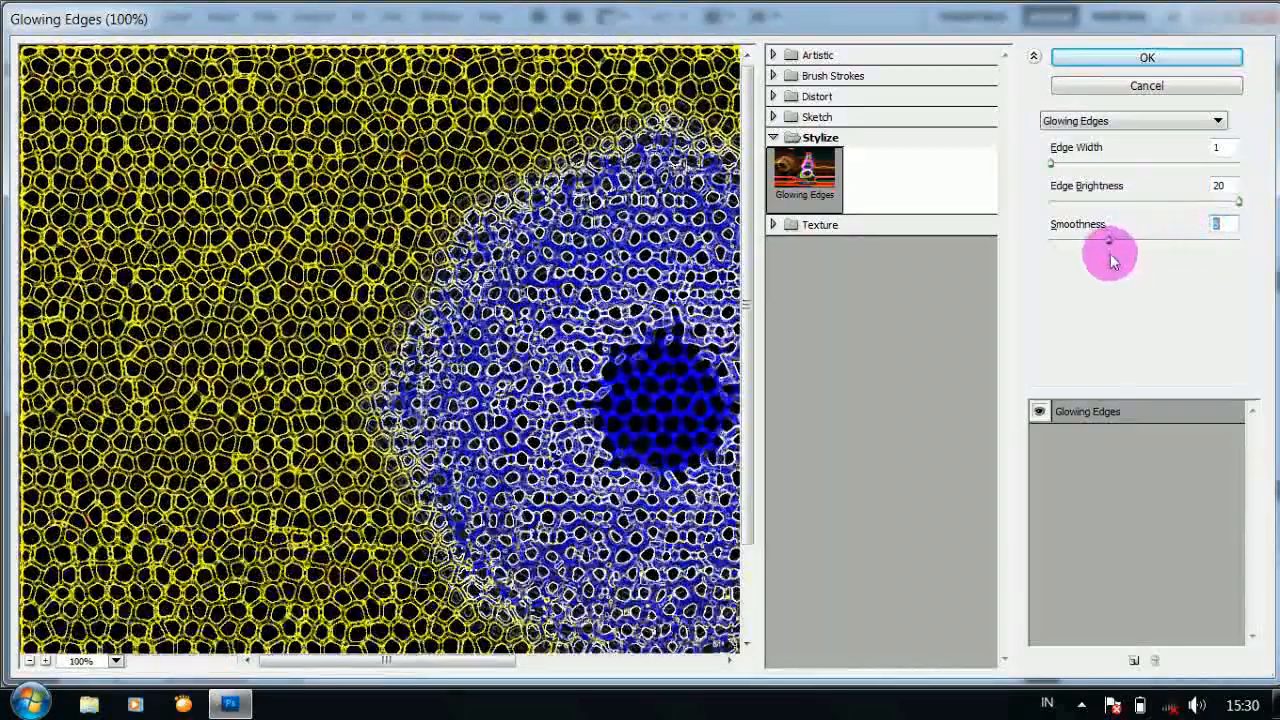
{"action": "left_click_drag", "start_coordinate": [1109, 240], "coordinate": [1135, 240]}
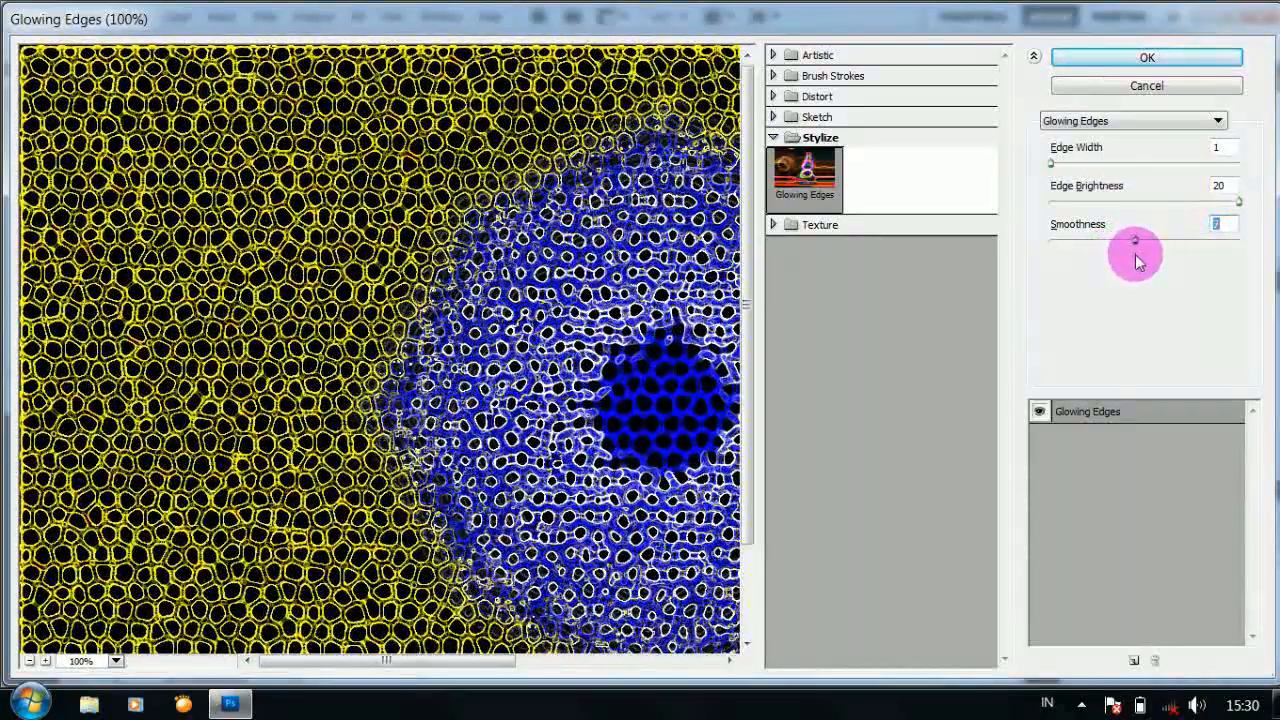
{"action": "left_click", "coordinate": [1146, 57]}
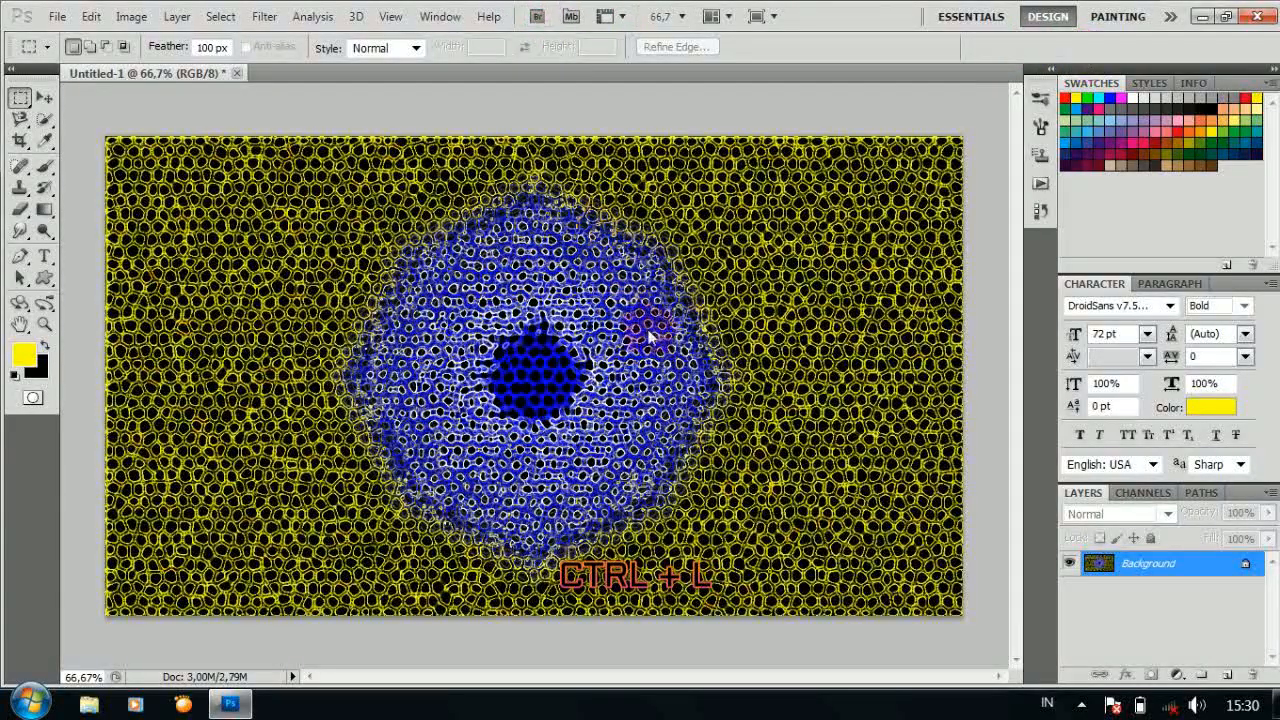
Step: Darken the image in Levels by moving the black input slider far right
{"action": "key", "text": "ctrl+l"}
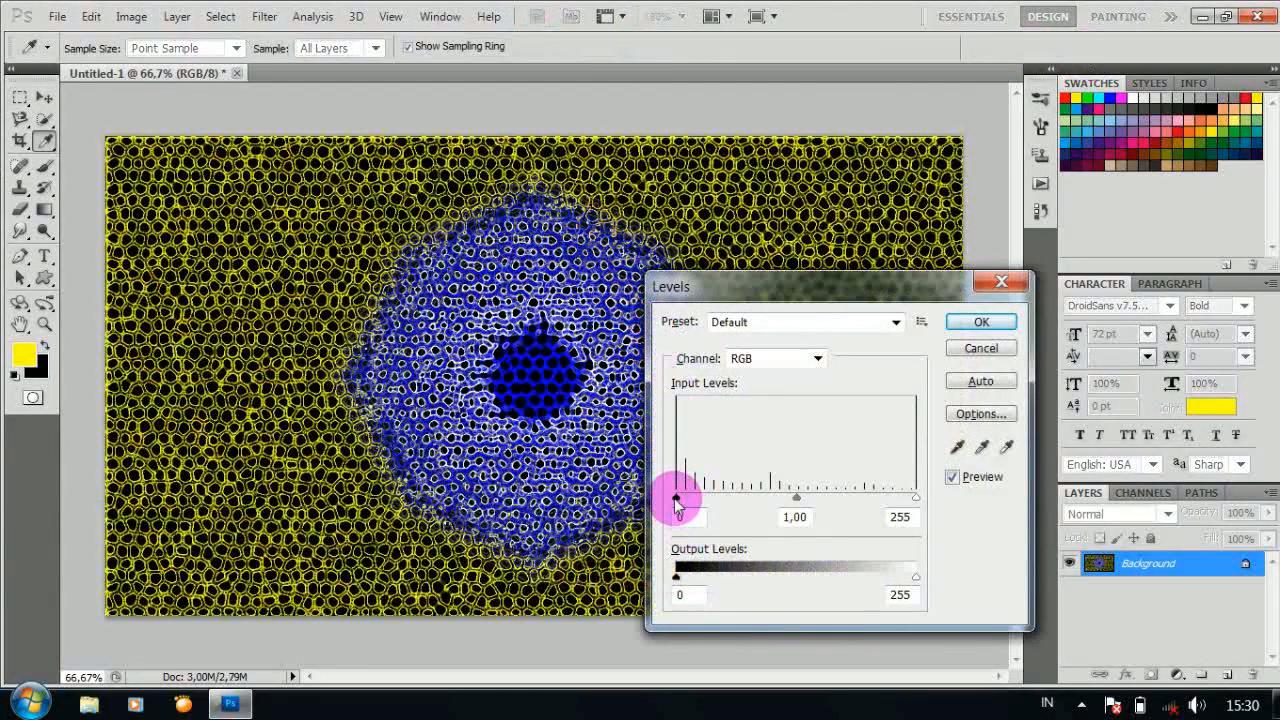
{"action": "left_click_drag", "start_coordinate": [676, 498], "coordinate": [702, 498]}
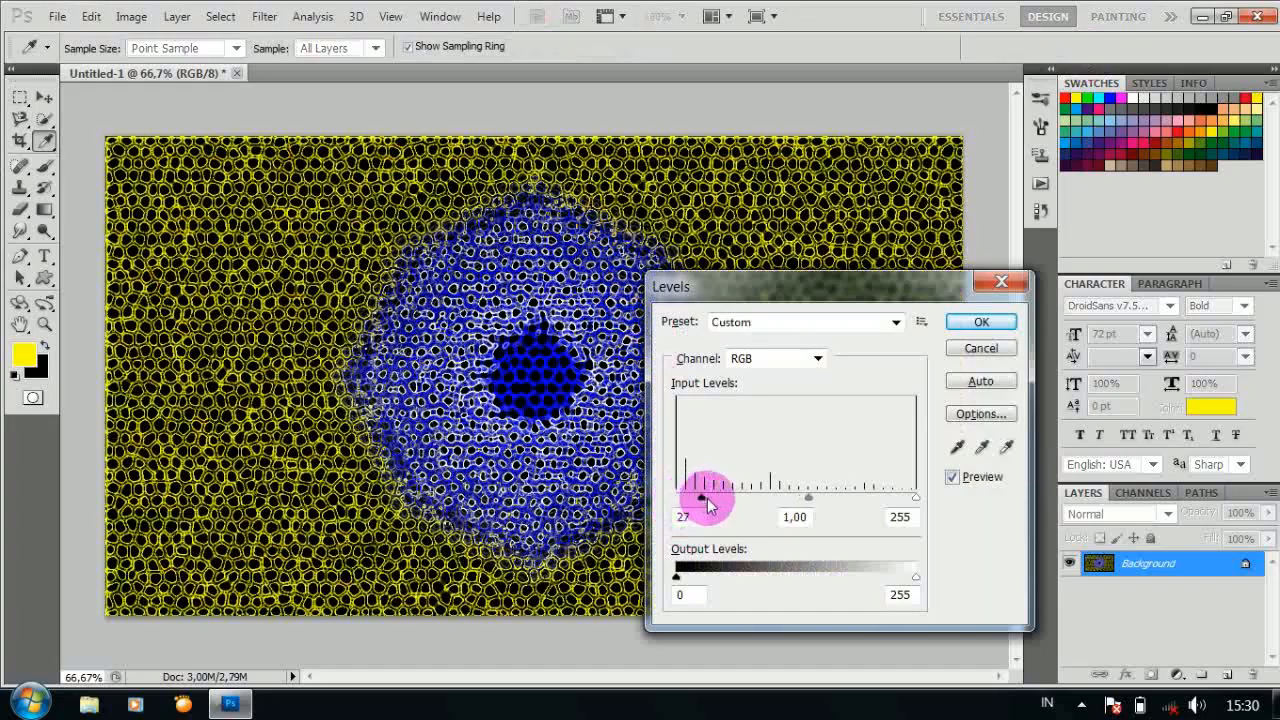
{"action": "left_click_drag", "start_coordinate": [705, 498], "coordinate": [918, 498]}
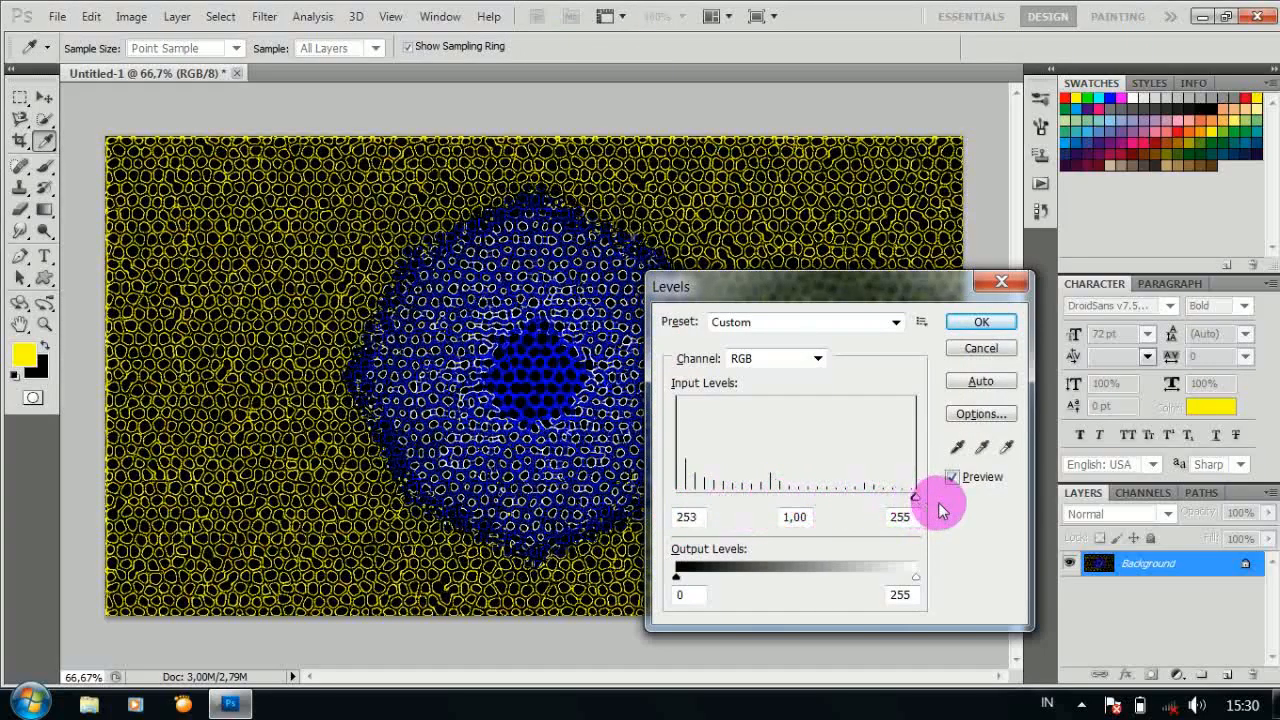
{"action": "left_click", "coordinate": [980, 321]}
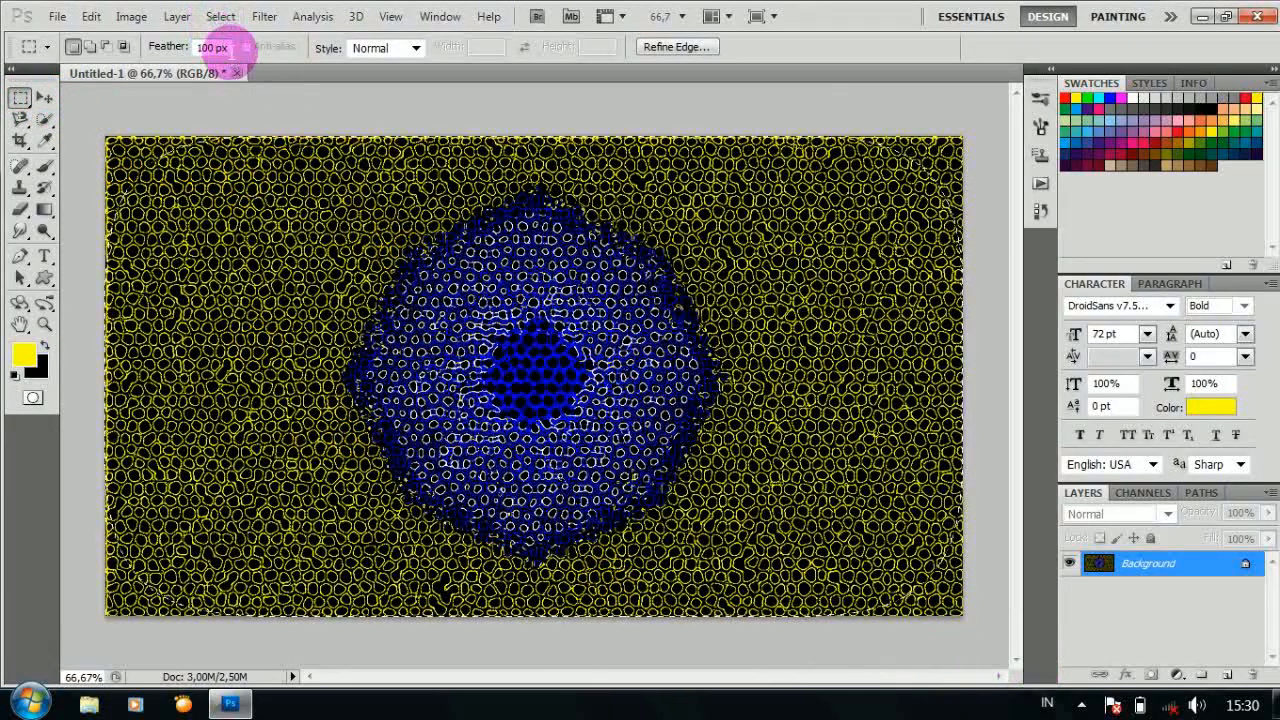
Step: Fill the inverted feathered selection with black for a vignette, then deselect
{"action": "key", "text": "ctrl+shift+i"}
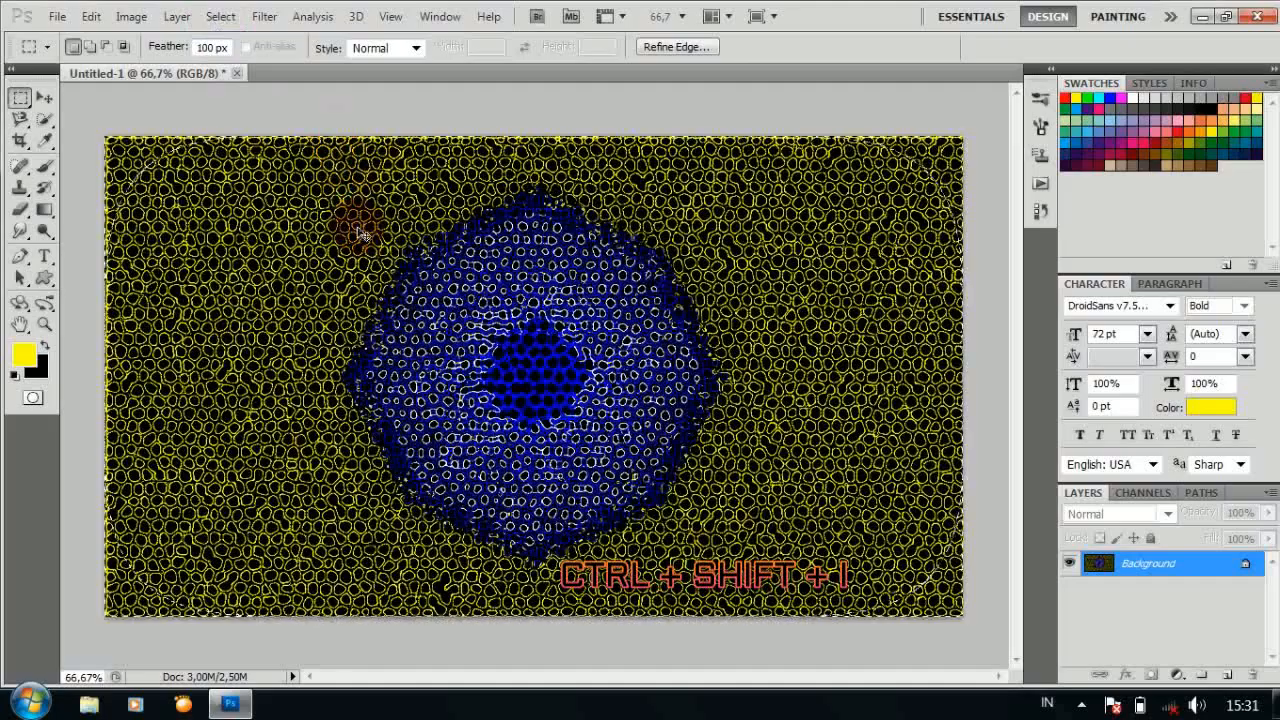
{"action": "key", "text": "ctrl+BackSpace"}
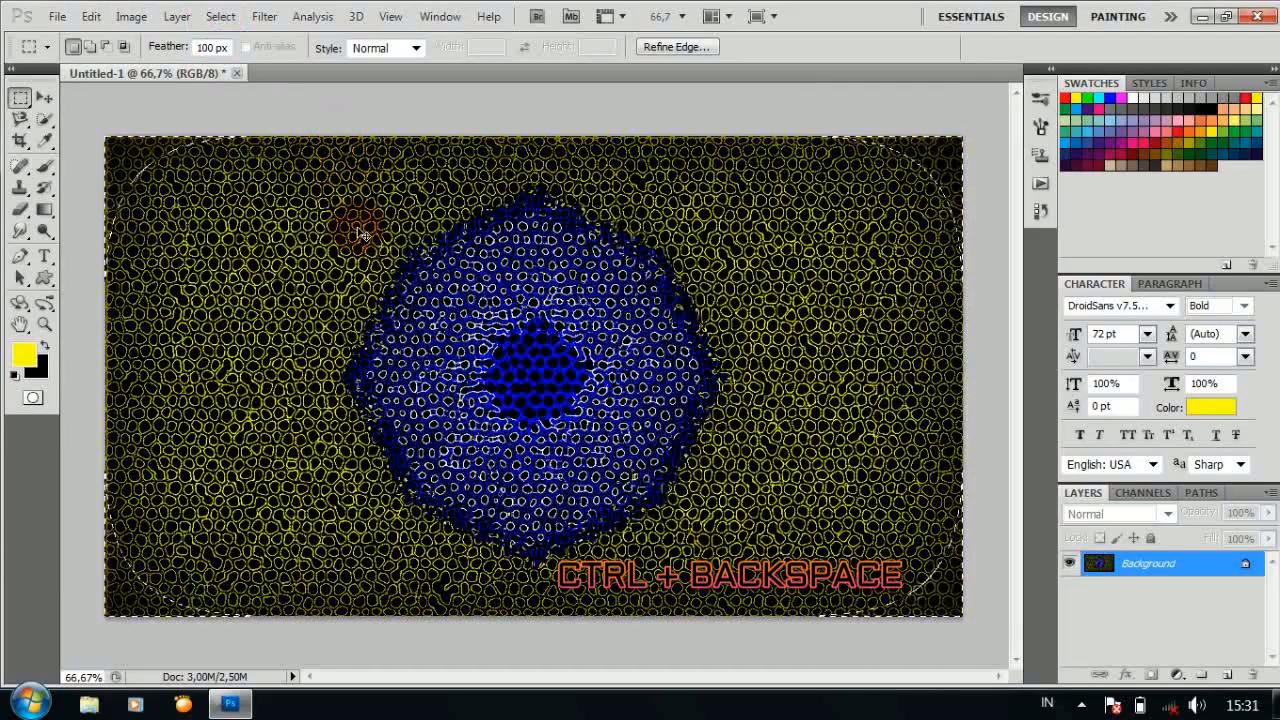
{"action": "key", "text": "ctrl+d"}
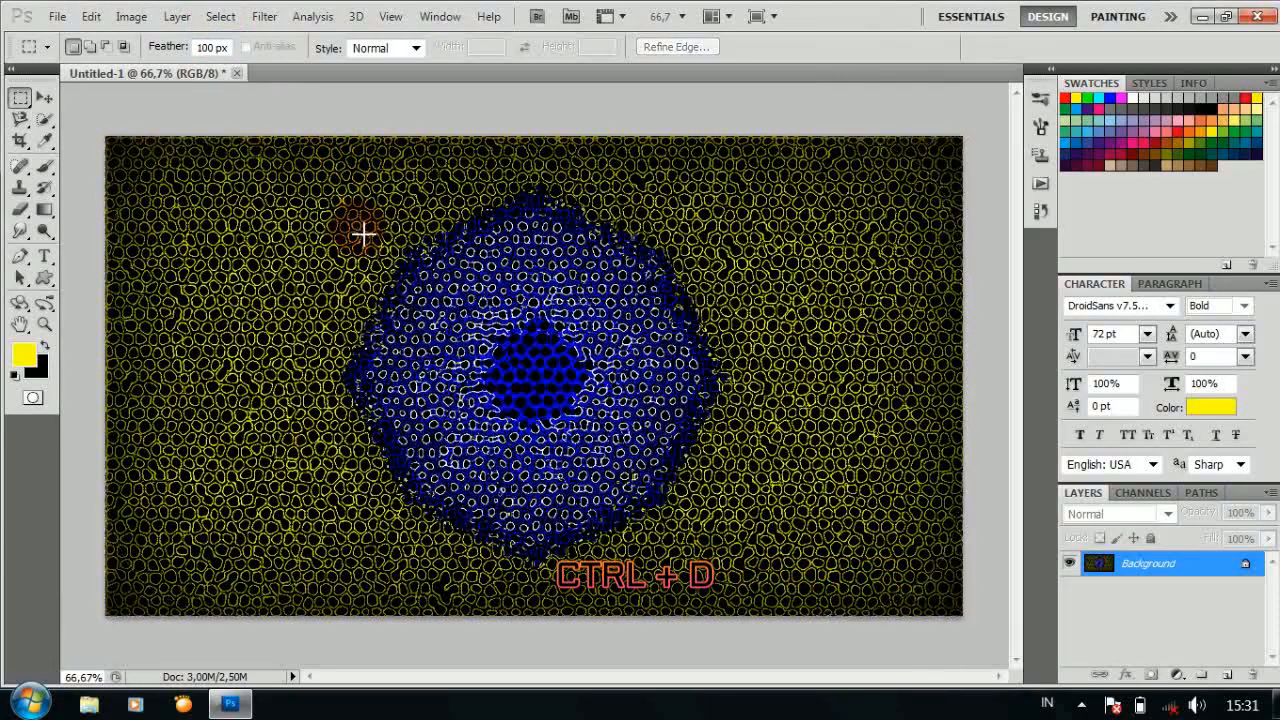